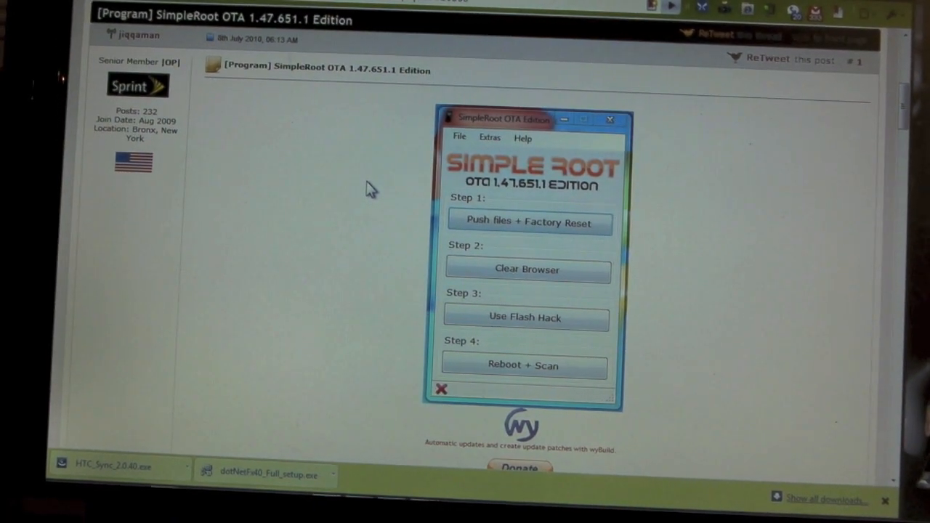
# Step: Scroll the SimpleRoot OTA forum post down to its Requirements section
pyautogui.scroll(-3)
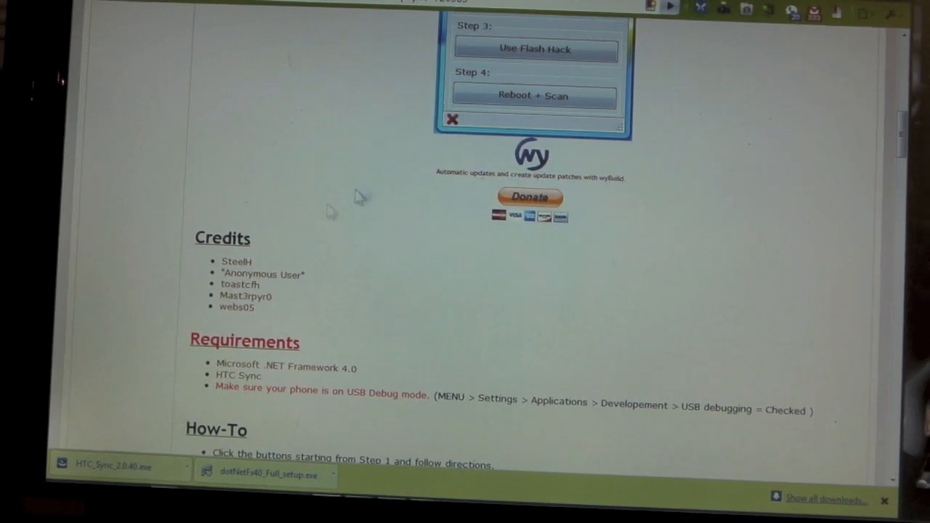
pyautogui.moveTo(323, 332)
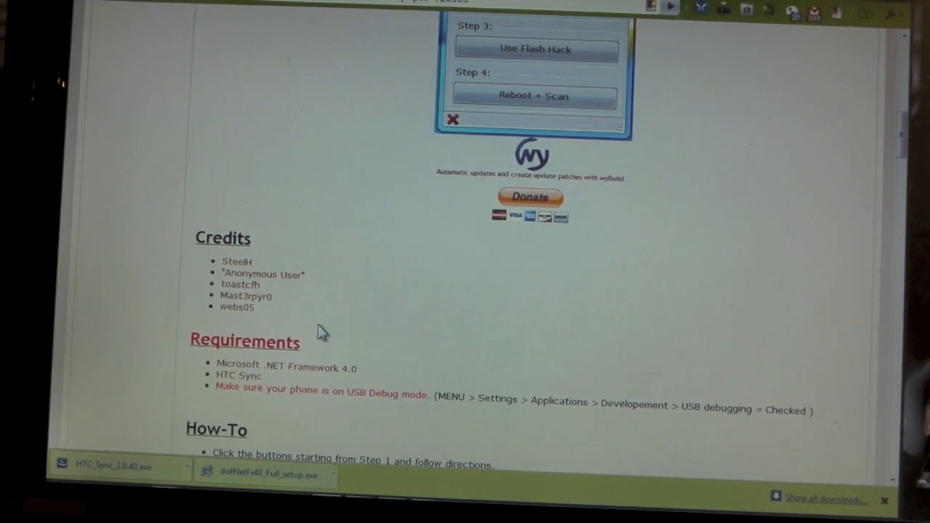
pyautogui.moveTo(171, 255)
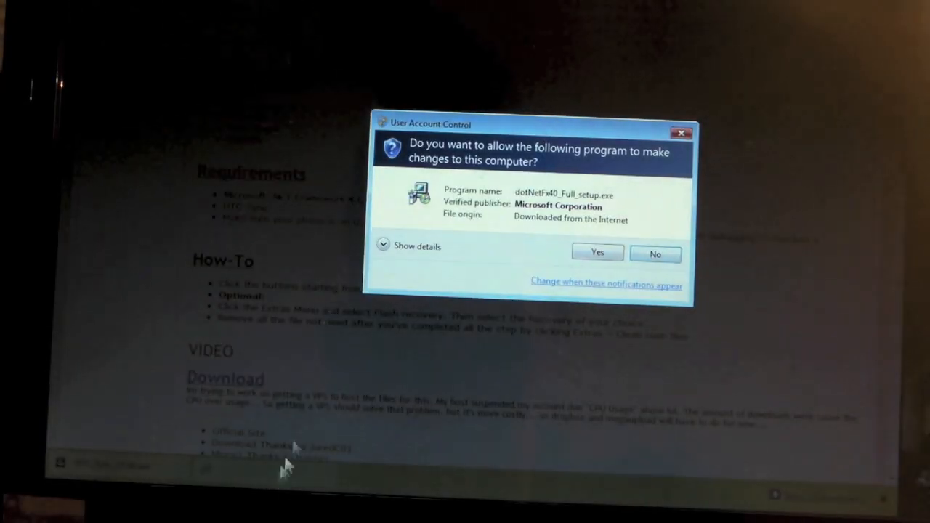
# Step: Allow the .NET Framework 4 installer to run and close it once installation completes
pyautogui.click(598, 253)
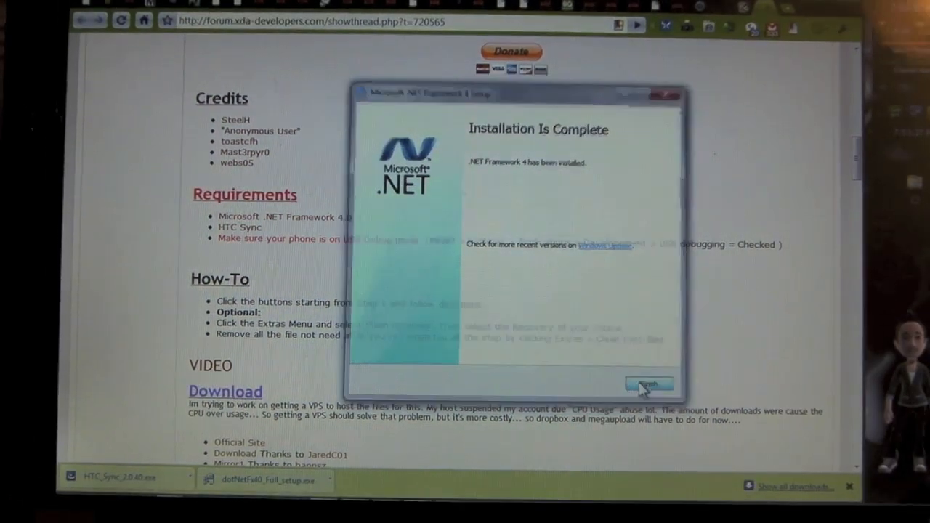
pyautogui.click(649, 384)
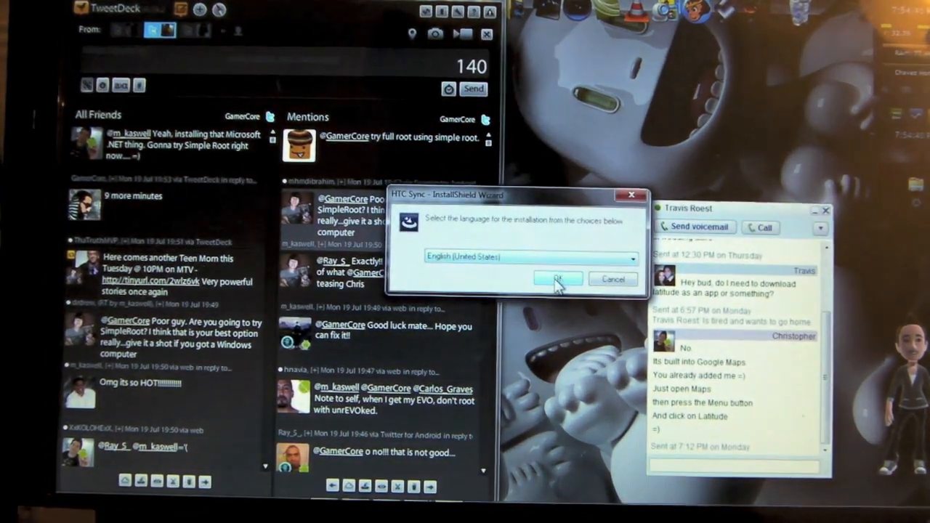
# Step: Install HTC Sync in English, accepting the license terms, and finish the wizard
pyautogui.click(557, 279)
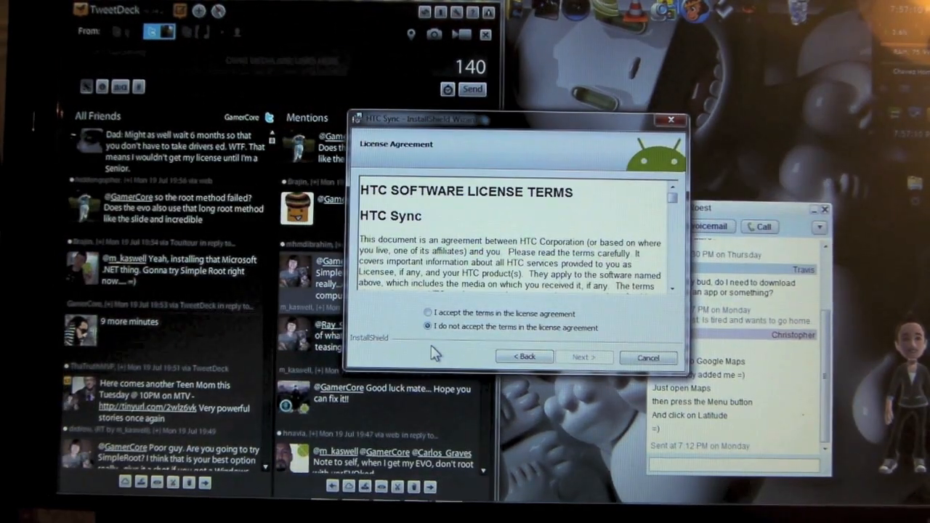
pyautogui.click(428, 313)
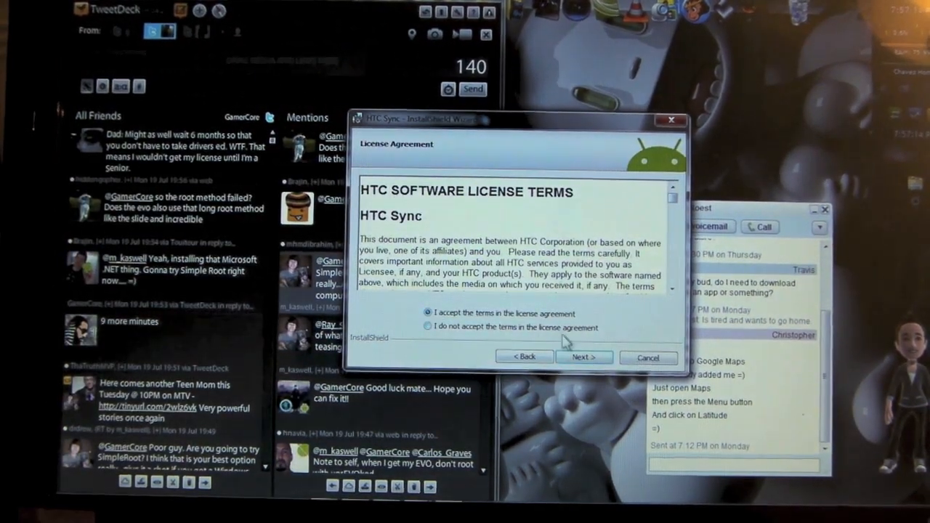
pyautogui.click(583, 357)
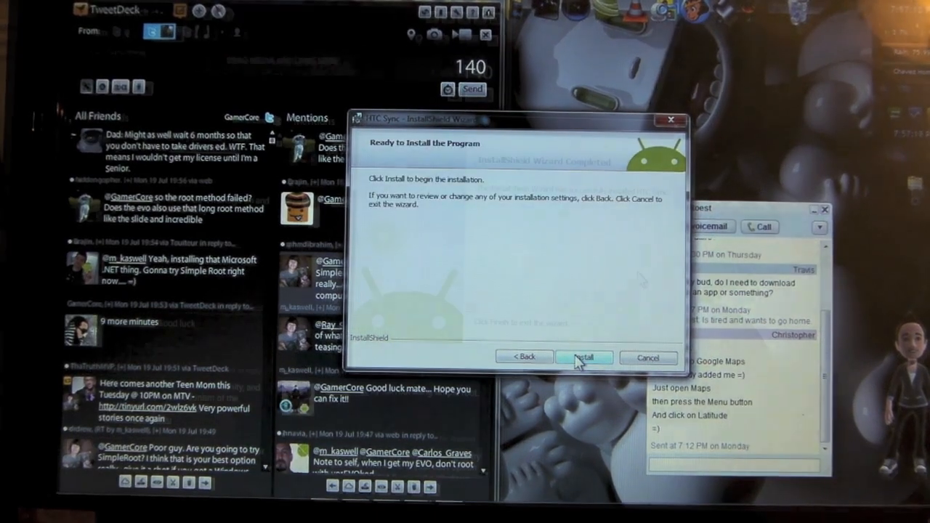
pyautogui.click(584, 357)
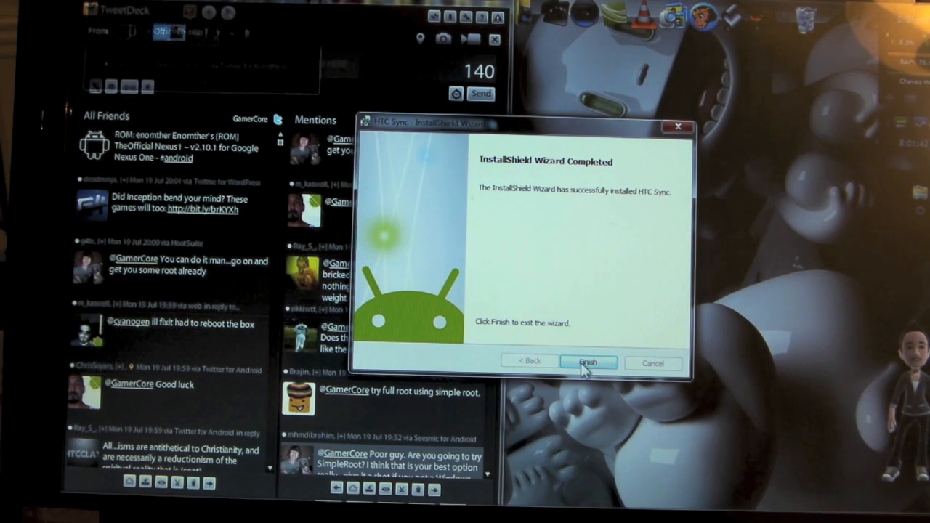
pyautogui.click(588, 363)
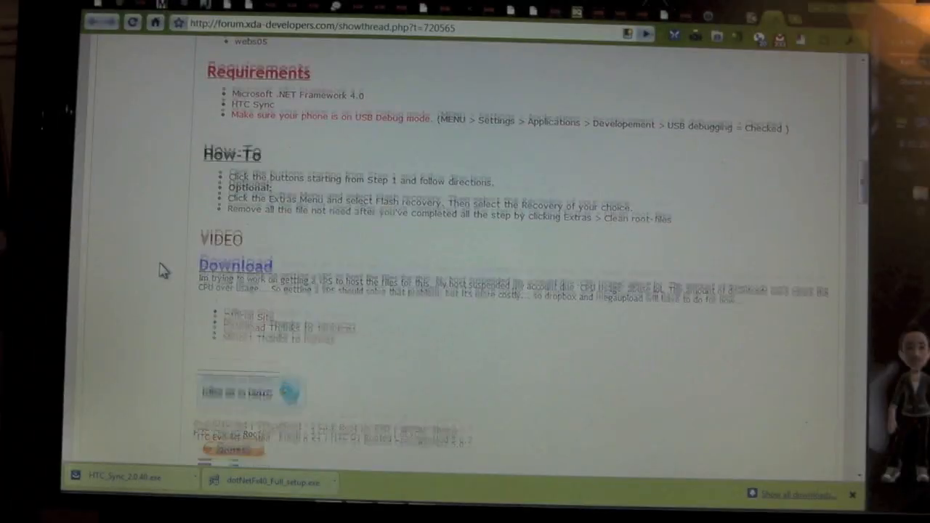
# Step: Scroll to the Download section and download SimpleRoot via the Mirror1 link
pyautogui.scroll(-3)
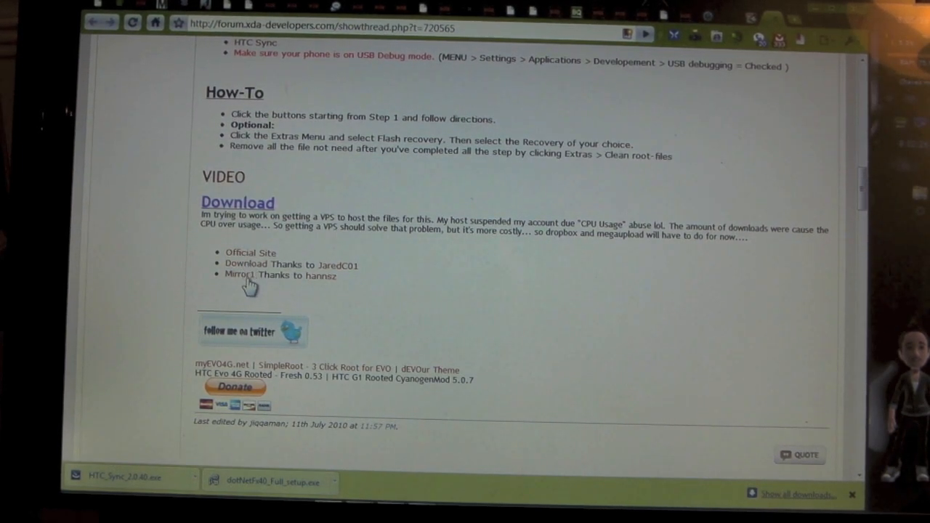
pyautogui.moveTo(240, 275)
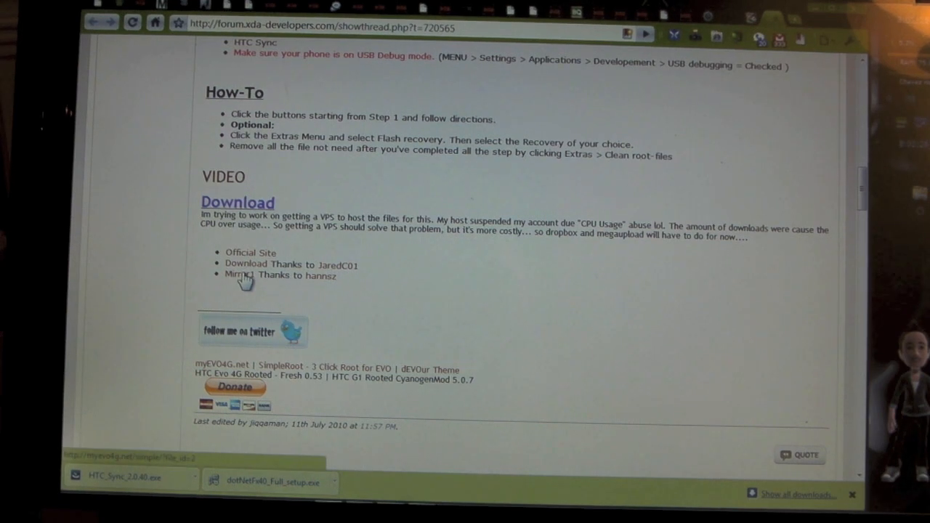
pyautogui.click(233, 275)
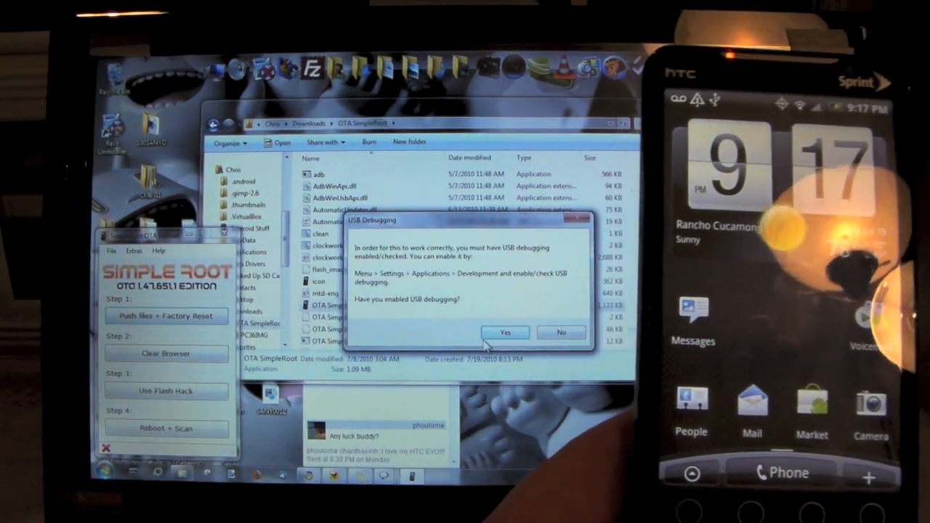
# Step: Confirm in Simple Root's dialog that USB debugging is enabled
pyautogui.click(506, 332)
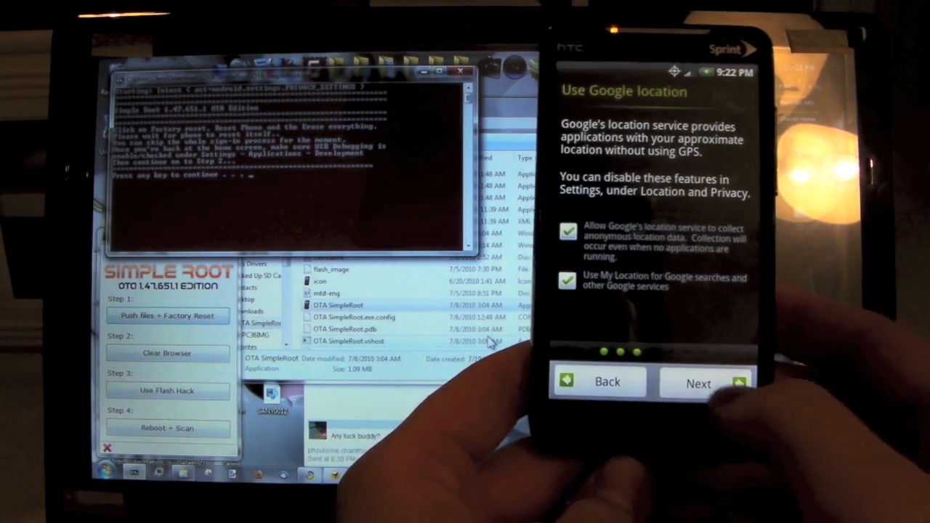
# Step: Continue past the Google location page and keep Charge only as the PC connection
pyautogui.click(698, 384)
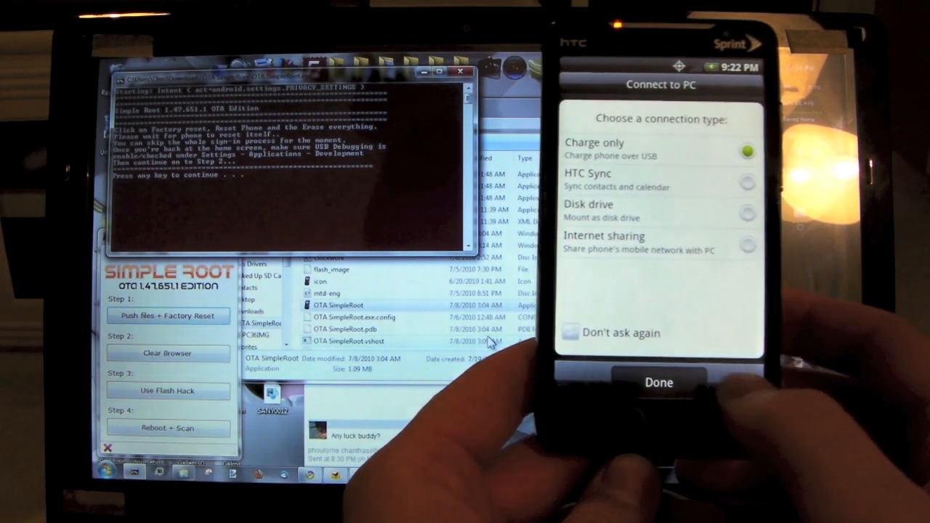
pyautogui.click(658, 382)
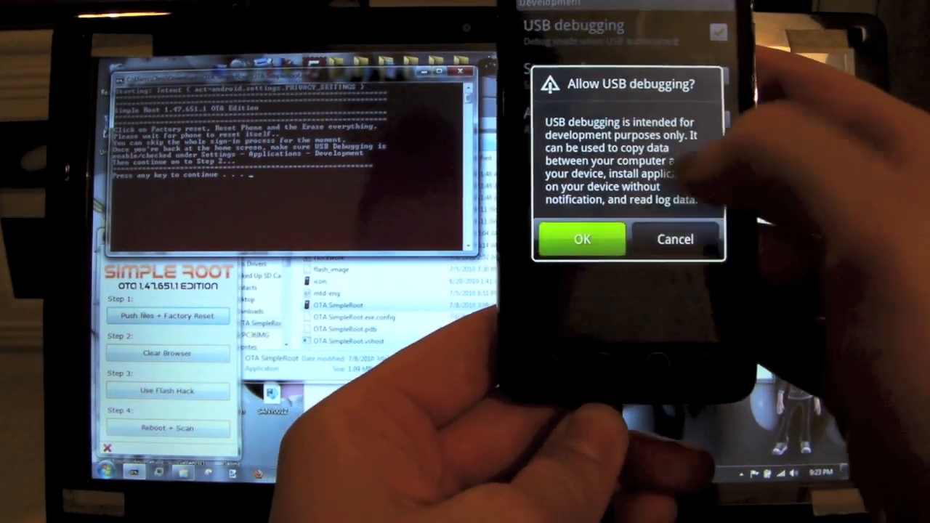
# Step: Confirm the Allow USB debugging prompt on the HTC EVO
pyautogui.click(581, 239)
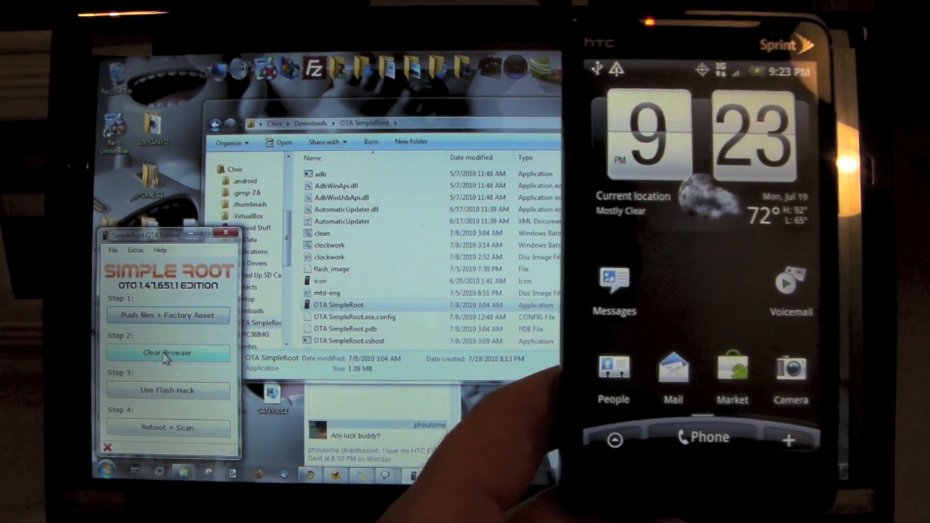
# Step: Run Step 2 Clear Browser and confirm USB debugging is enabled
pyautogui.click(167, 353)
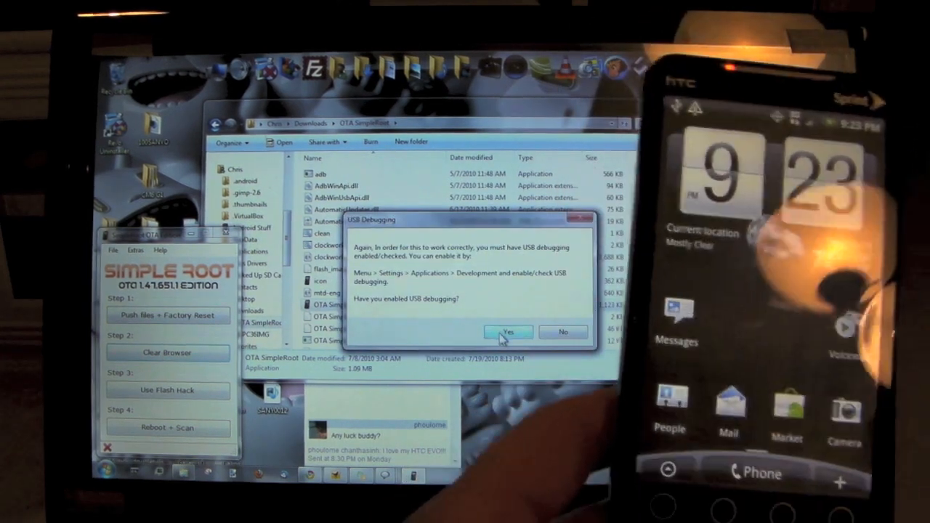
pyautogui.click(508, 333)
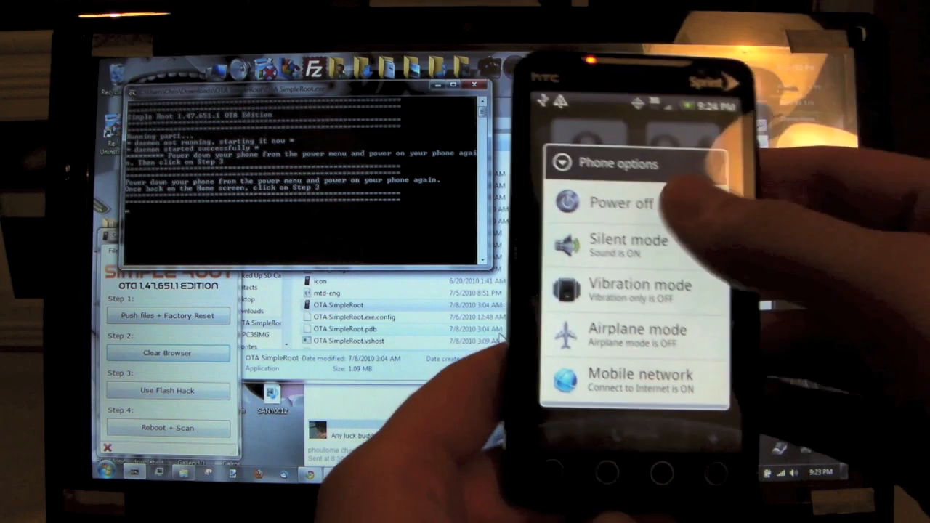
# Step: Power off the HTC EVO from its Phone options menu
pyautogui.click(622, 202)
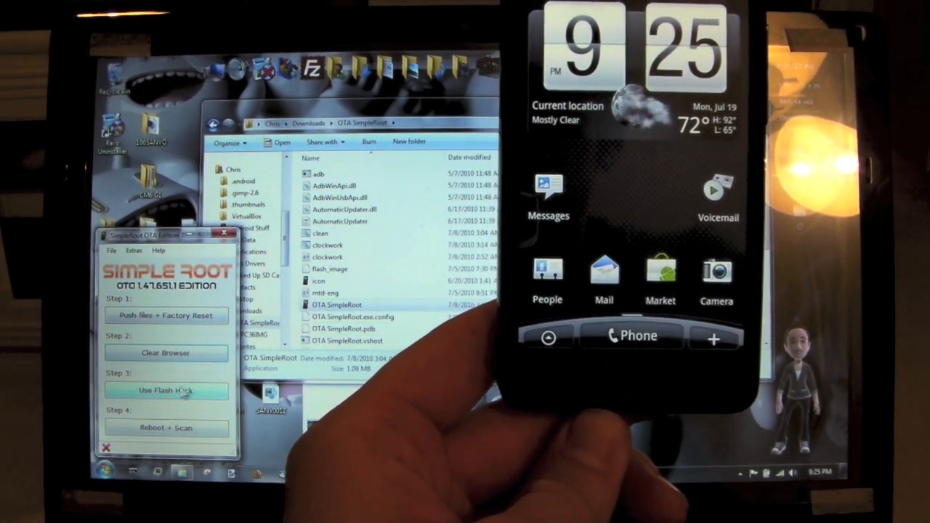
# Step: Start Simple Root's Step 3 Use Flash Hack
pyautogui.click(165, 390)
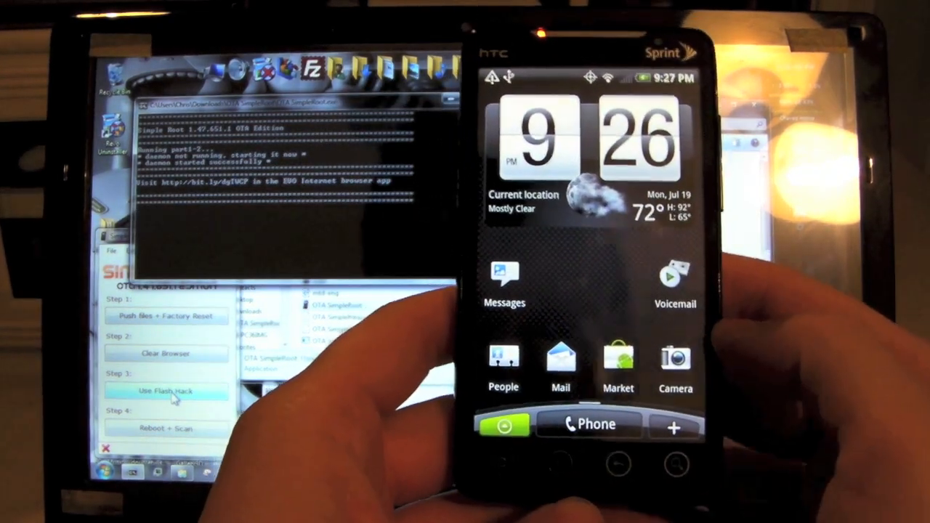
# Step: Launch Android Browser and type the bit.ly short link from Simple Root's instructions
pyautogui.click(503, 424)
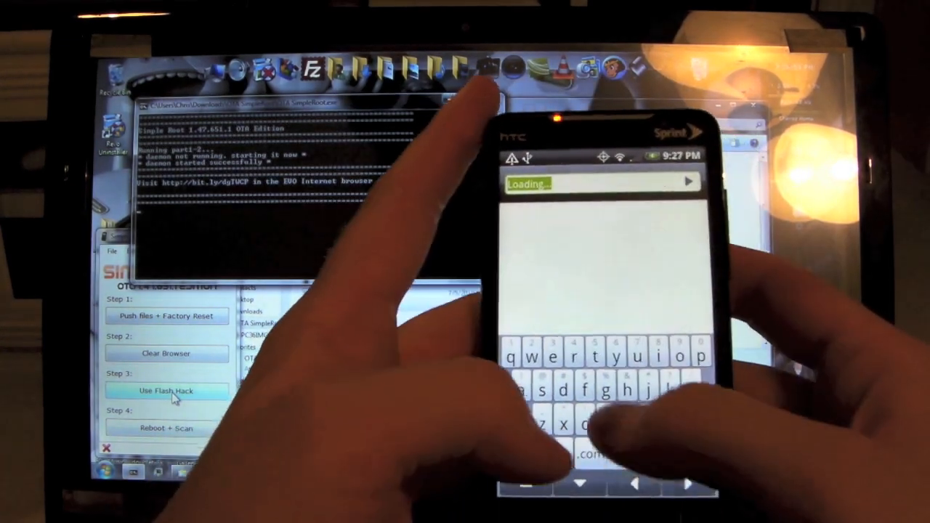
pyautogui.write('bit.ly/dgTW')
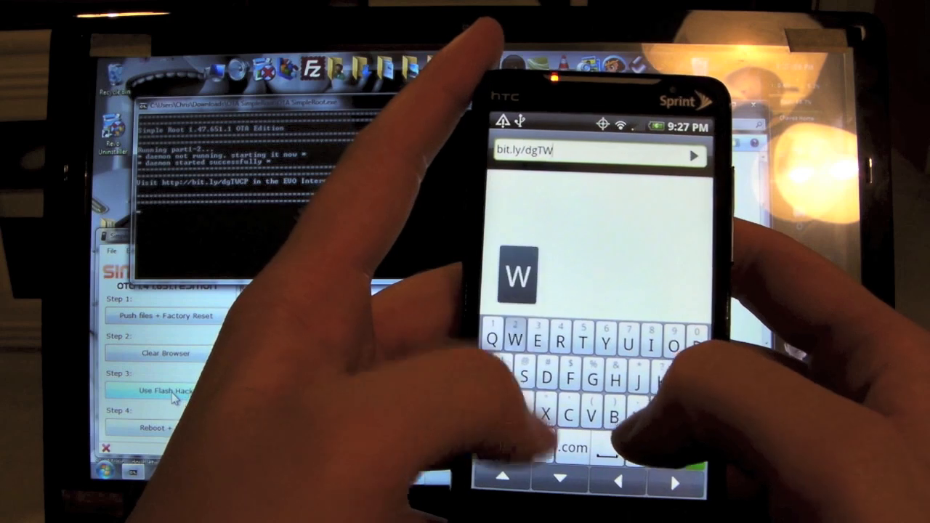
pyautogui.write('C')
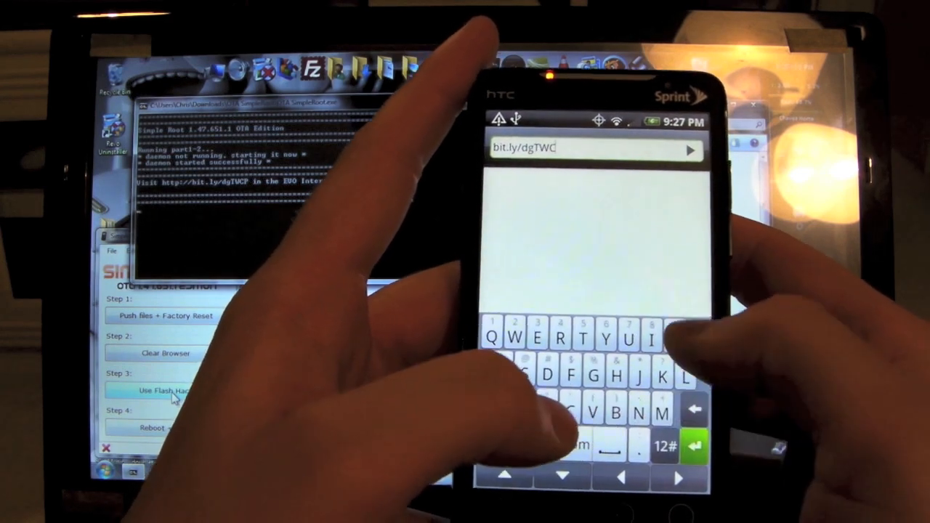
pyautogui.write('P')
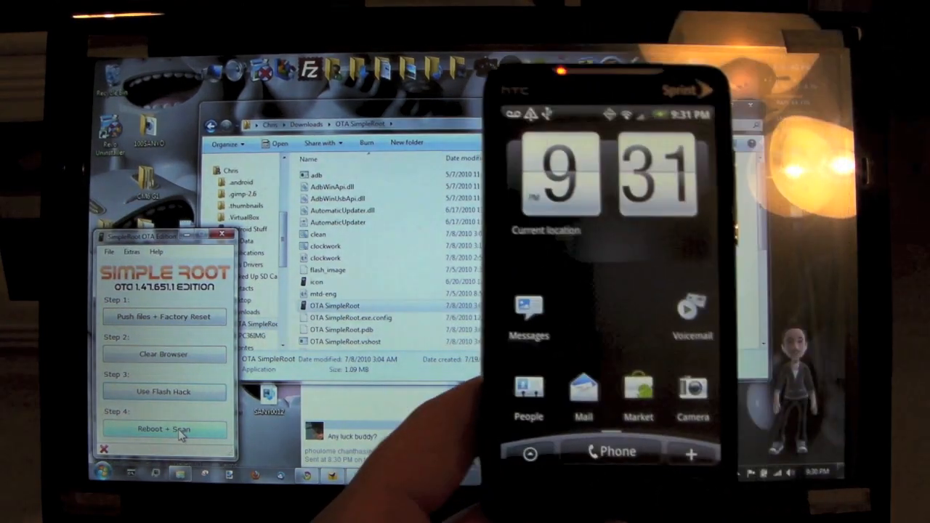
# Step: Start Step 4 Reboot + Scan so the EVO reboots and the tool waits for it
pyautogui.click(164, 429)
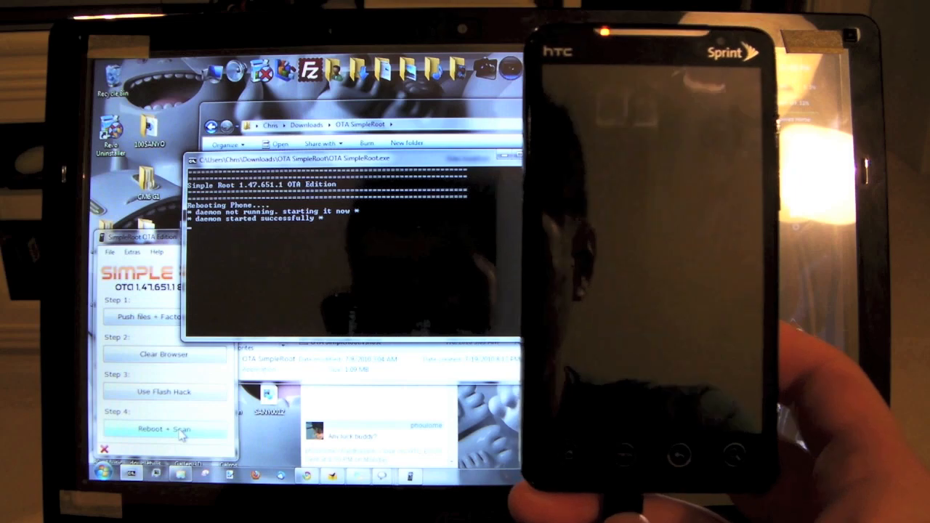
pyautogui.click(162, 428)
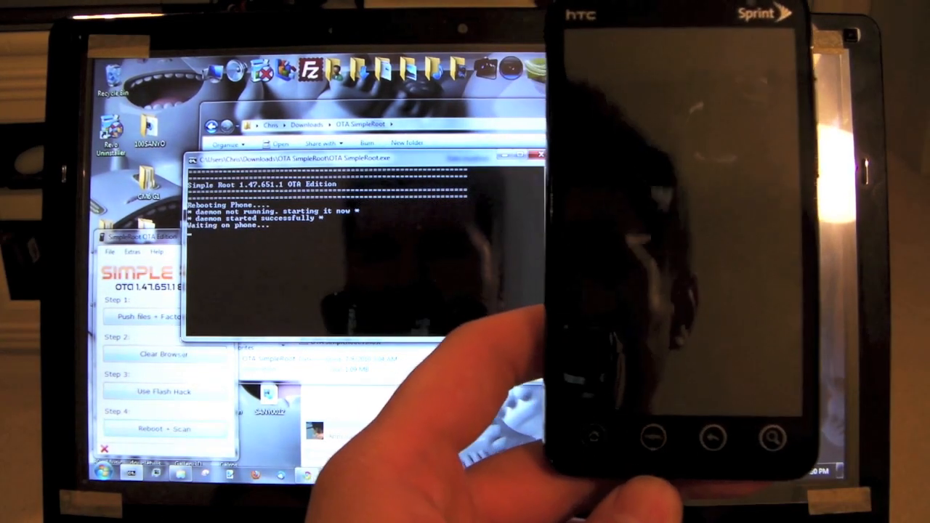